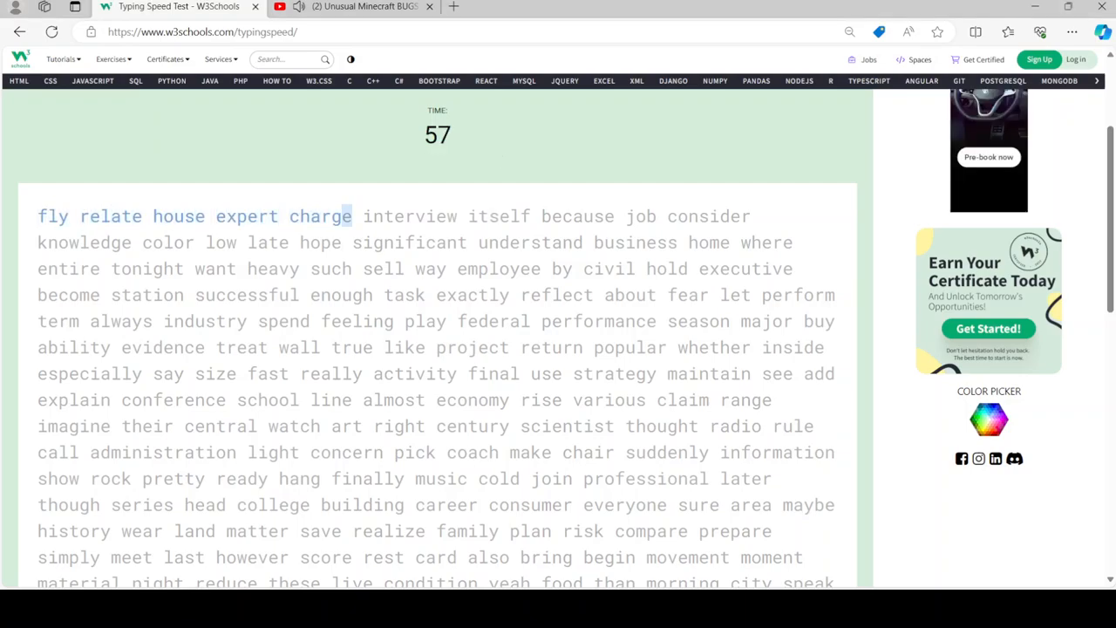
pyautogui.write('interview itself because job consider')
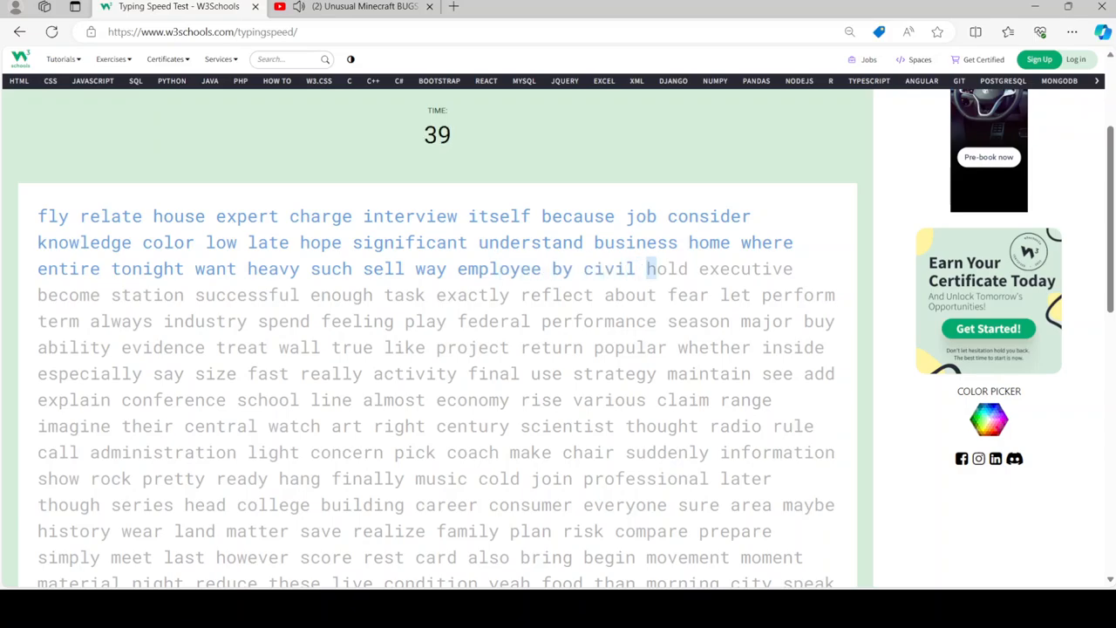
pyautogui.write('hold executiv')
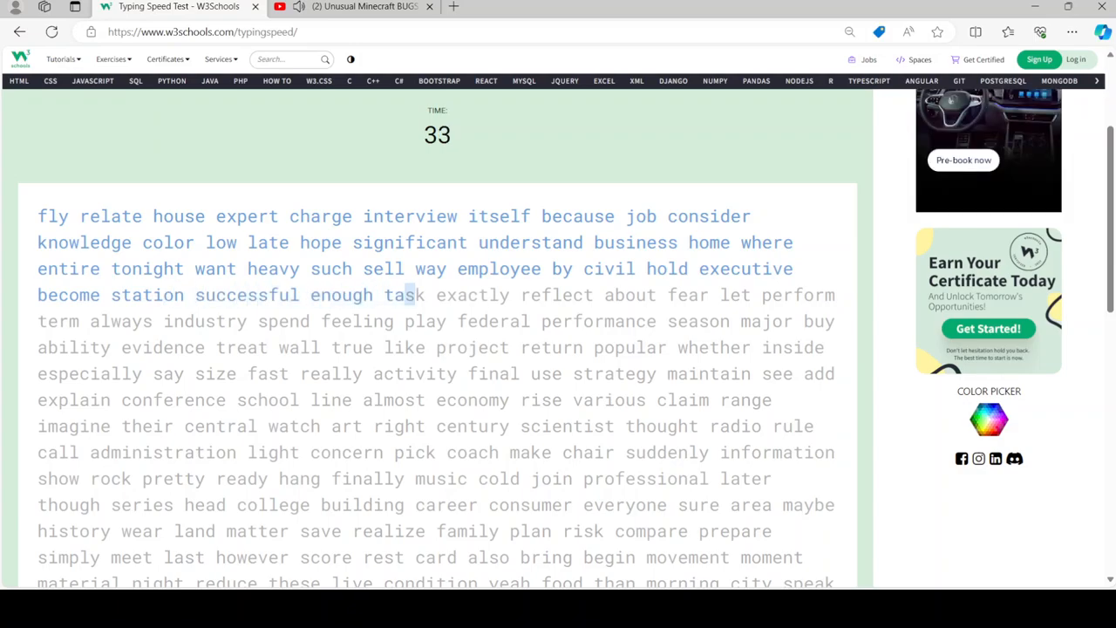
pyautogui.write('exactly reflect about fear let perform')
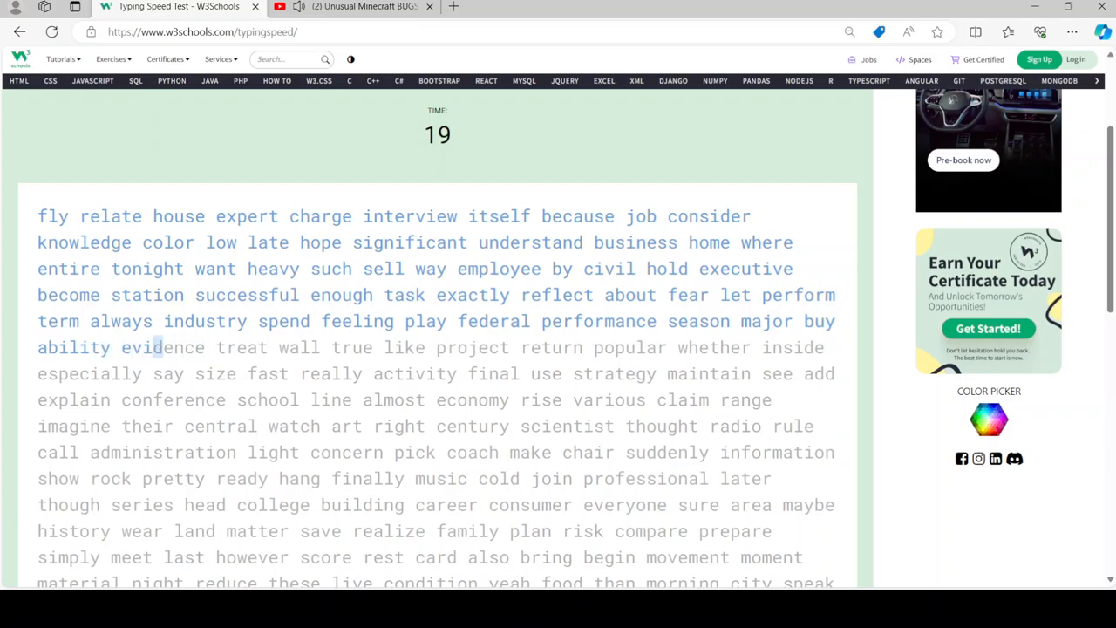
pyautogui.write('wall')
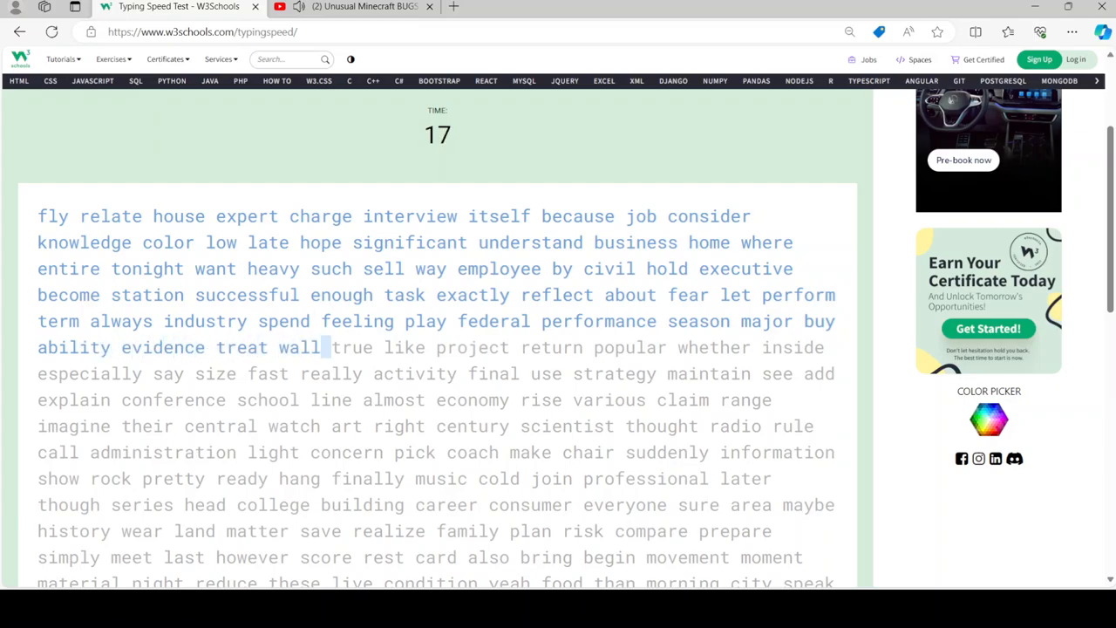